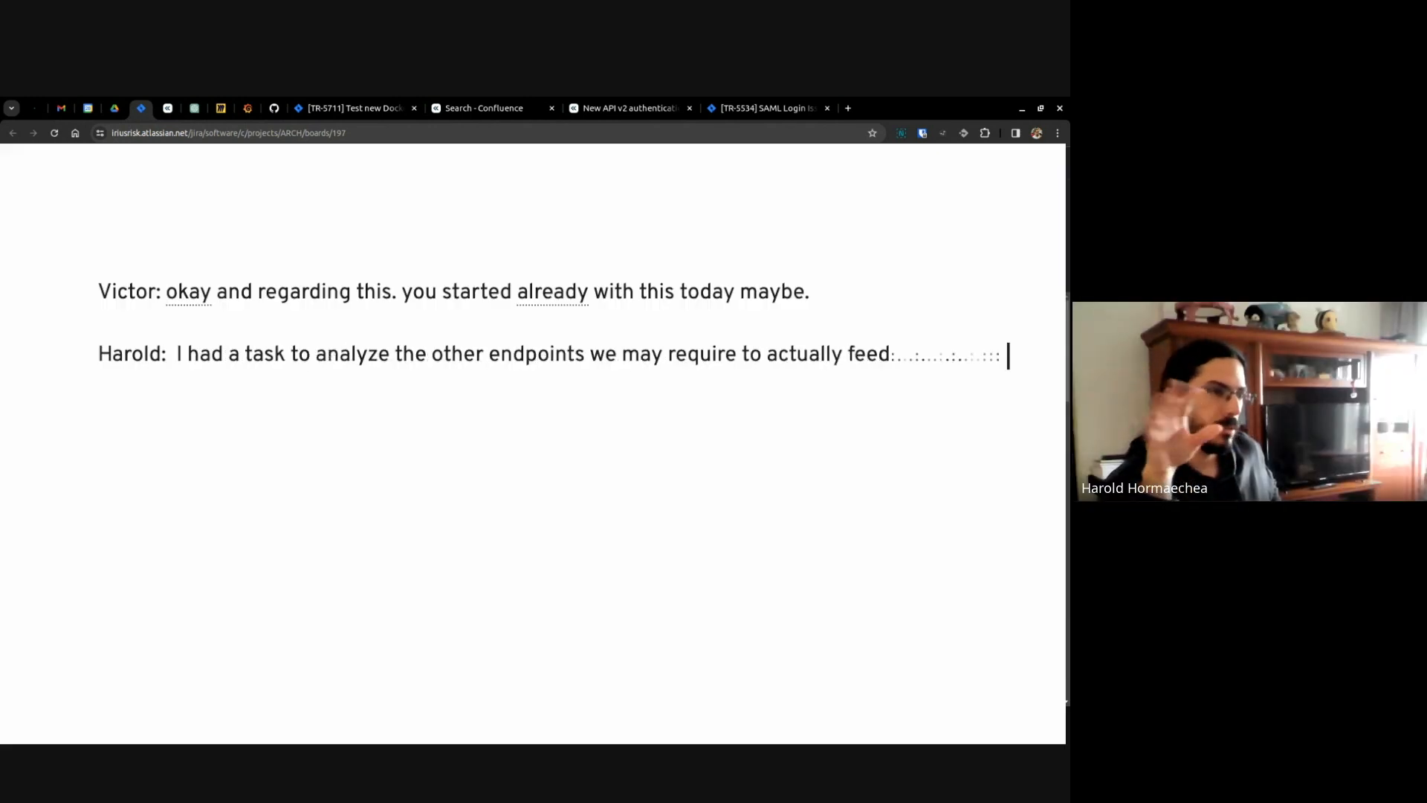
Step: Finish Harold's note: 'information to the roles management window.'
{"action": "type", "text": "information to the roles management window"}
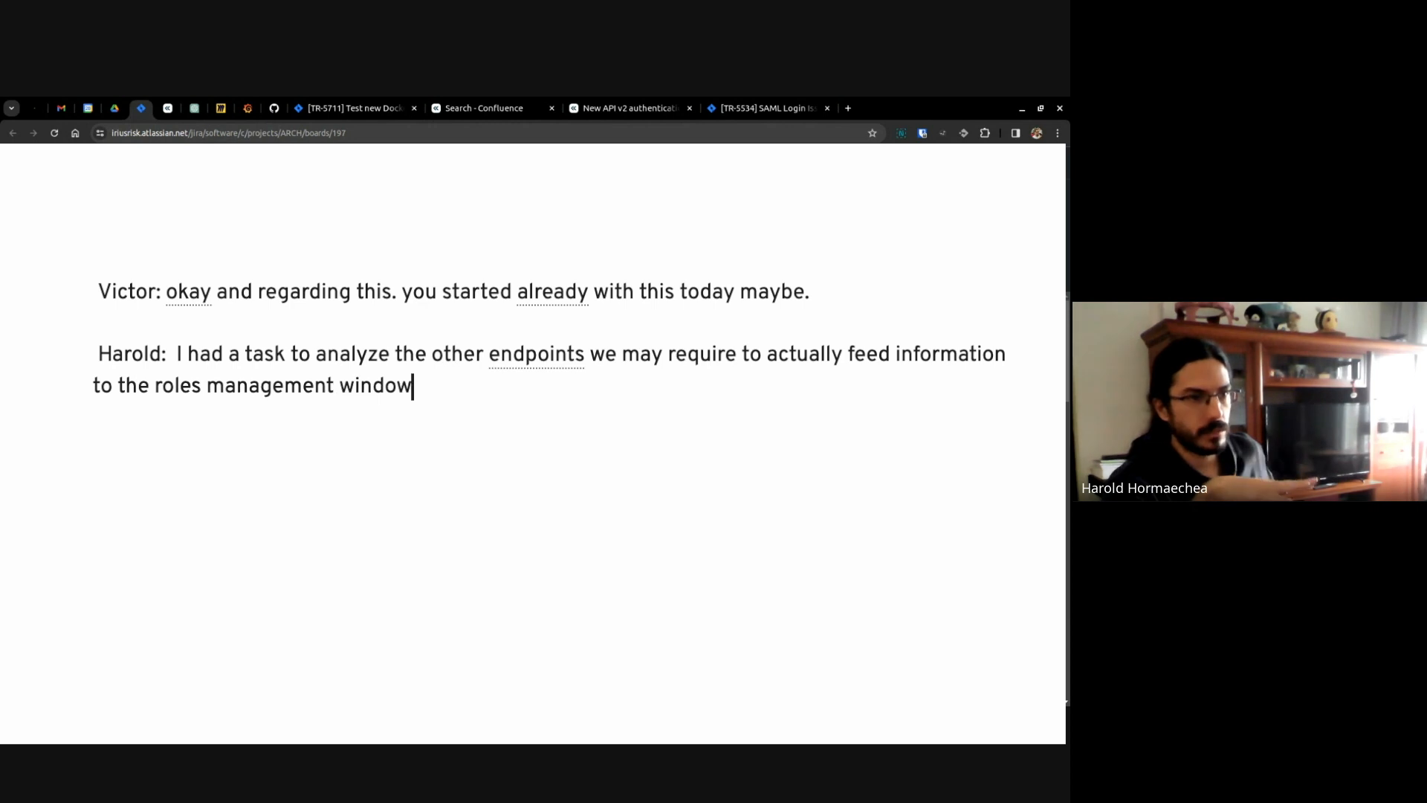
{"action": "type", "text": "."}
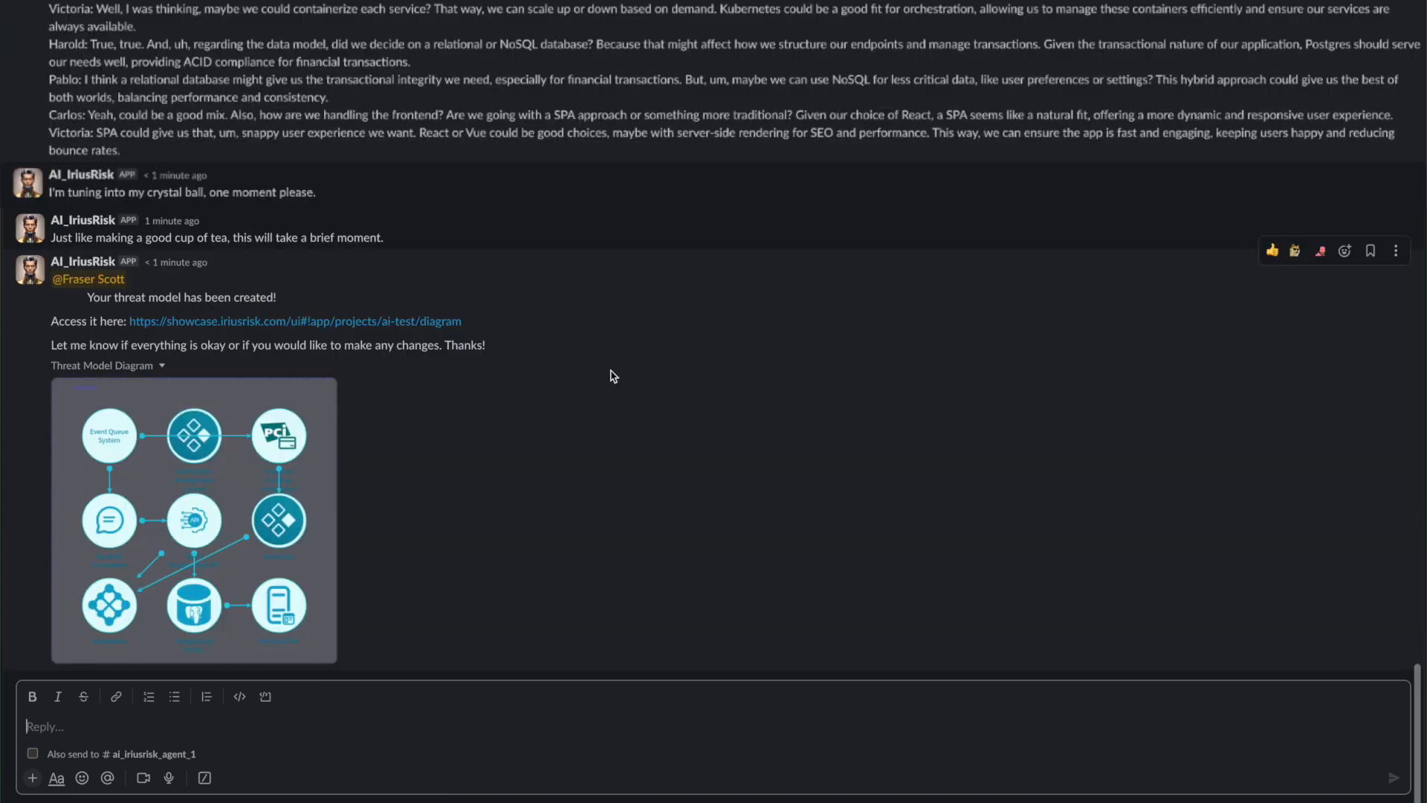
Step: Follow the showcase.iriusrisk.com link to the AI Test model, update it and head to Countermeasures
{"action": "left_click", "coordinate": [294, 321]}
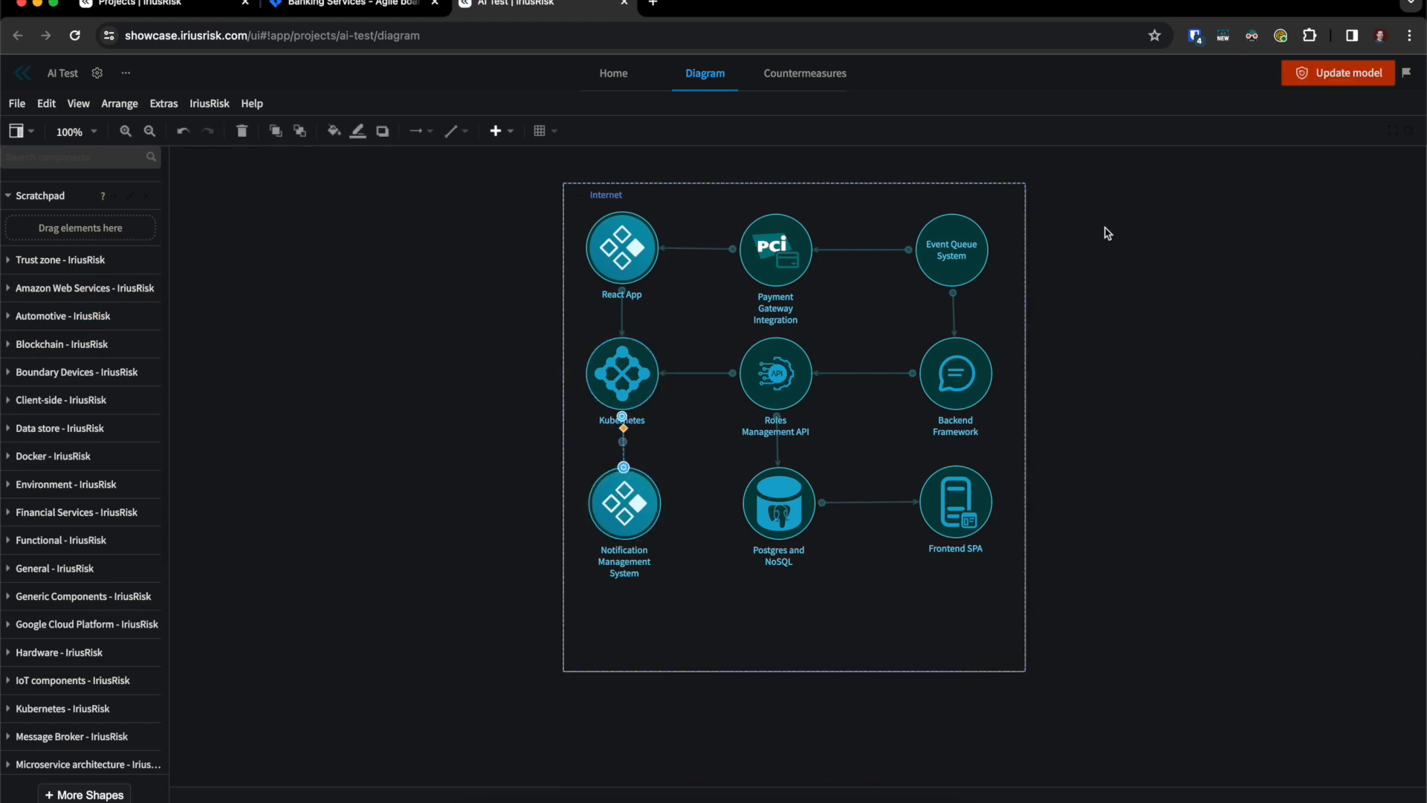
{"action": "left_click", "coordinate": [1336, 73]}
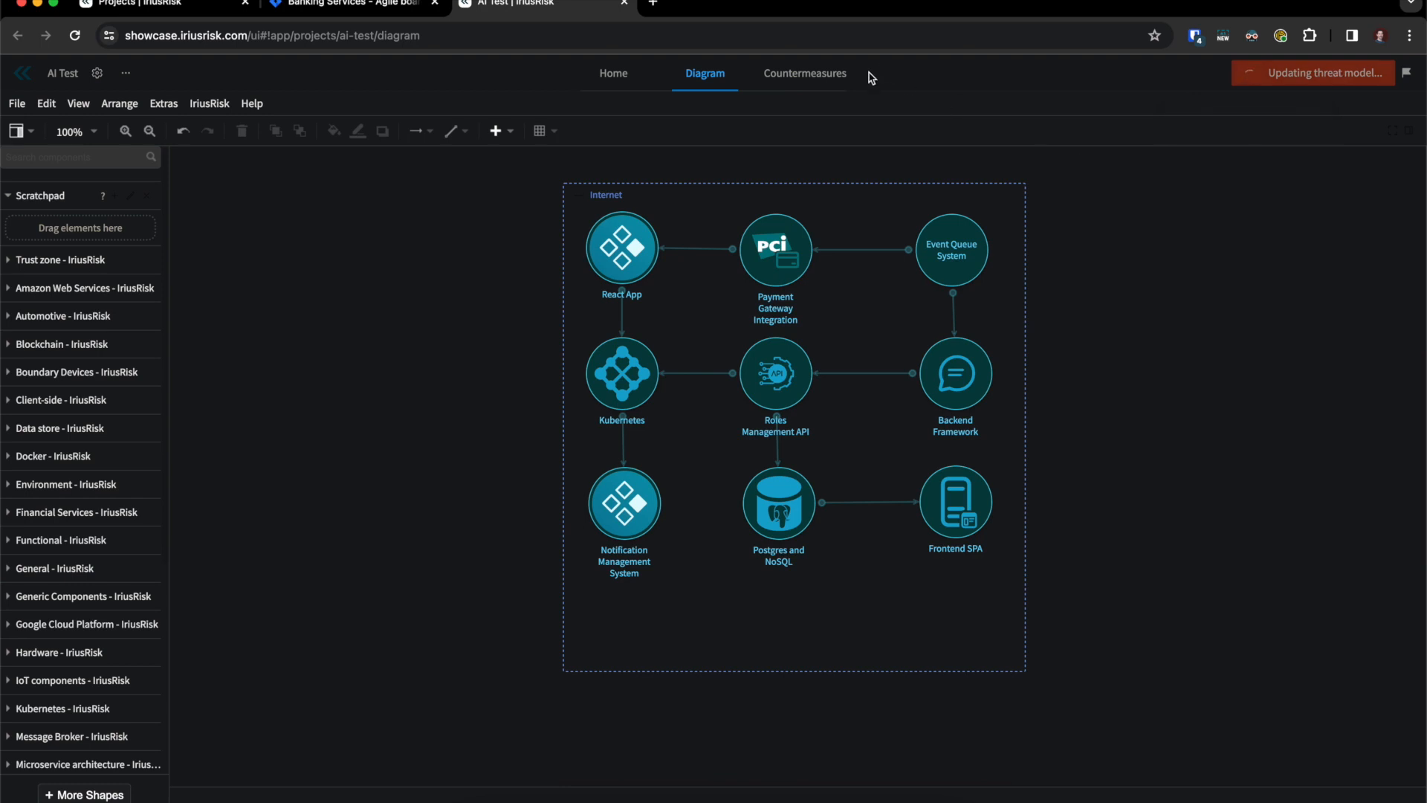
{"action": "left_click", "coordinate": [804, 73]}
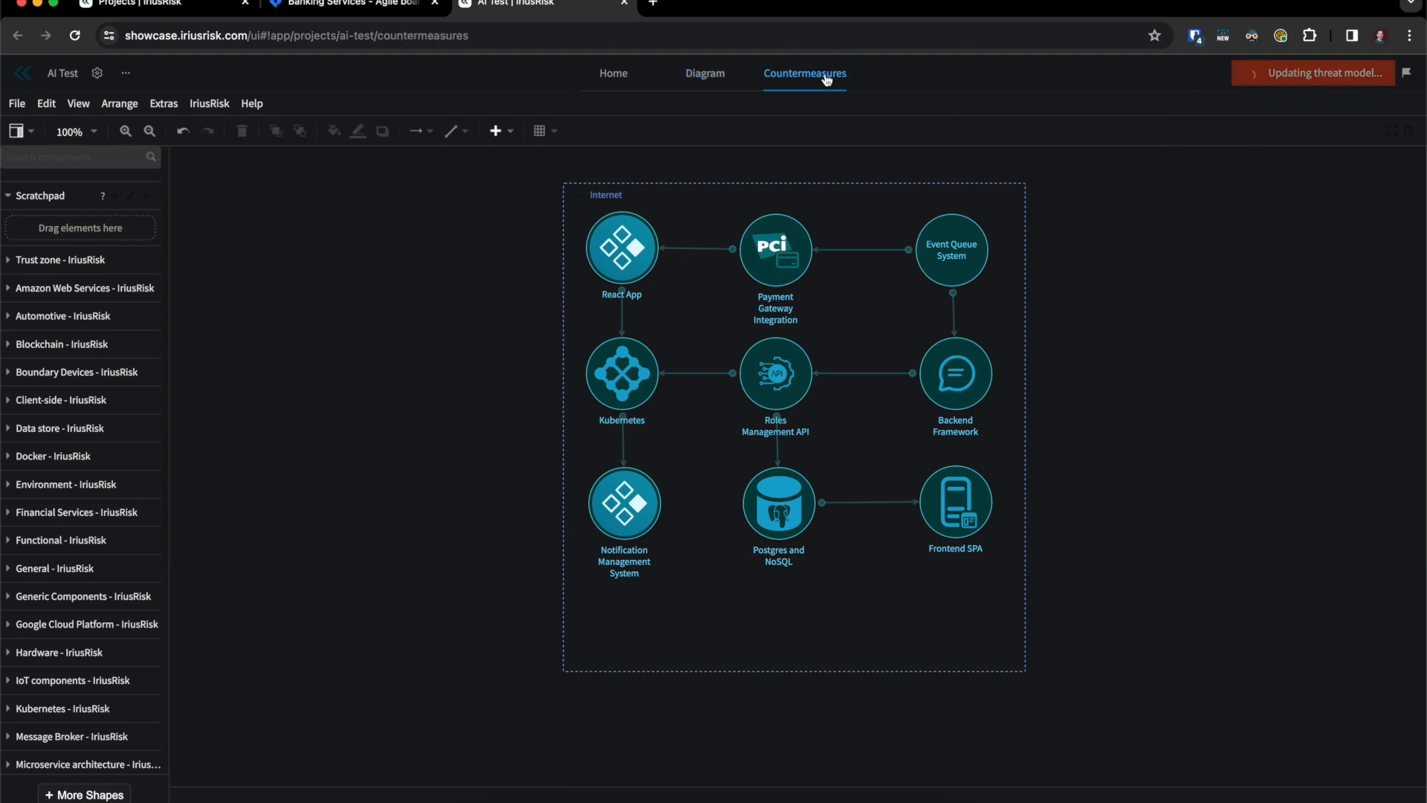
Step: Create Jira issues for all countermeasures and open SHOW-46 for the Frontend SPA in Jira
{"action": "left_click", "coordinate": [804, 73]}
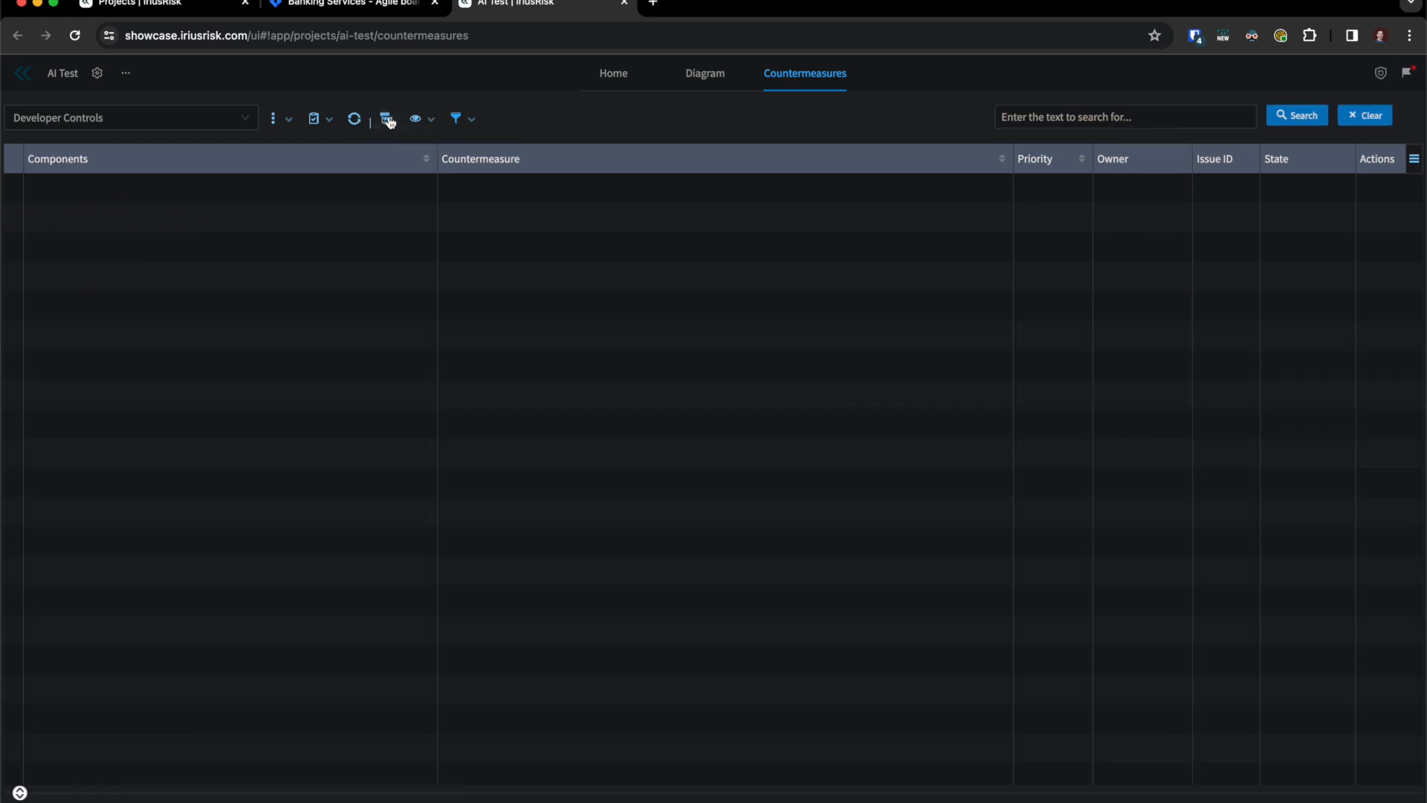
{"action": "left_click", "coordinate": [387, 119]}
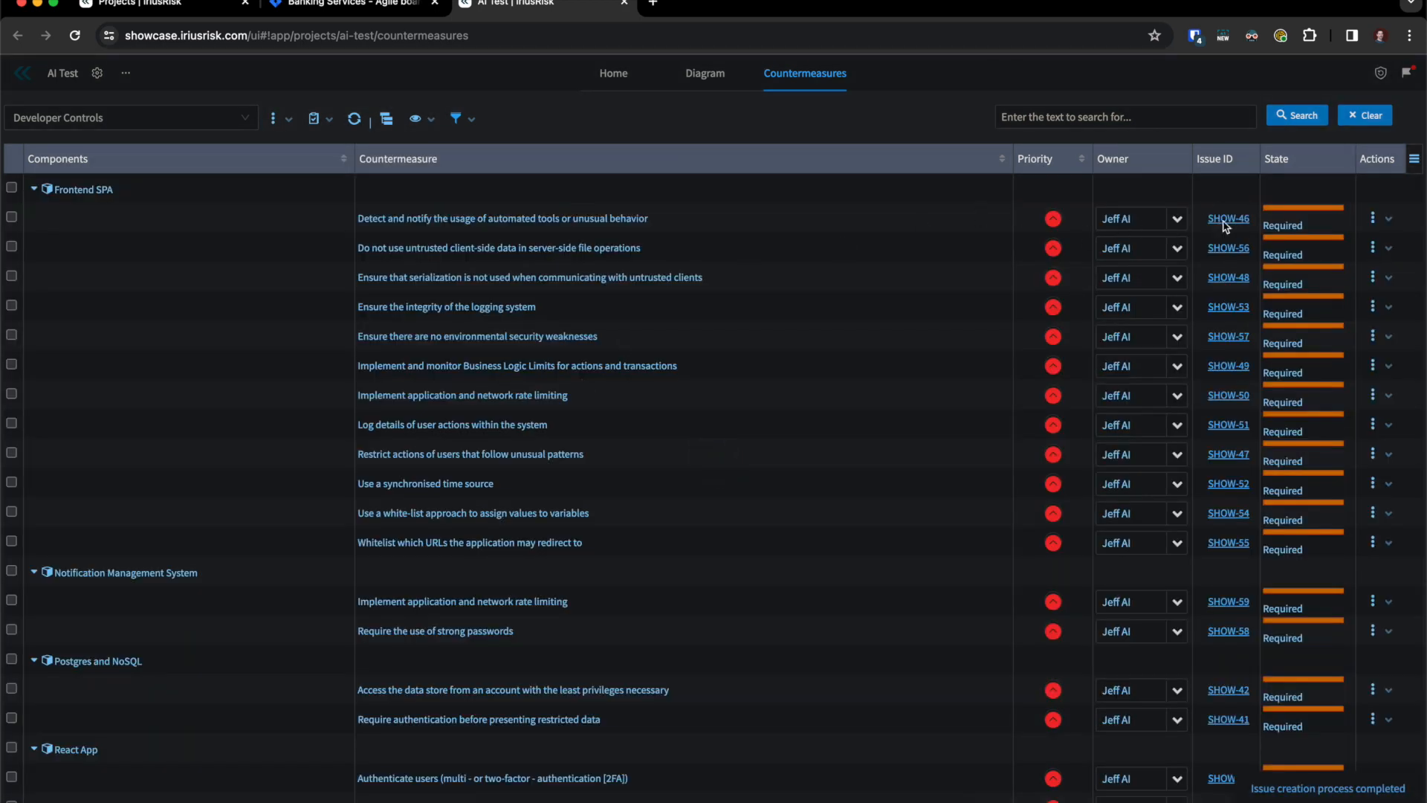
{"action": "left_click", "coordinate": [1228, 219]}
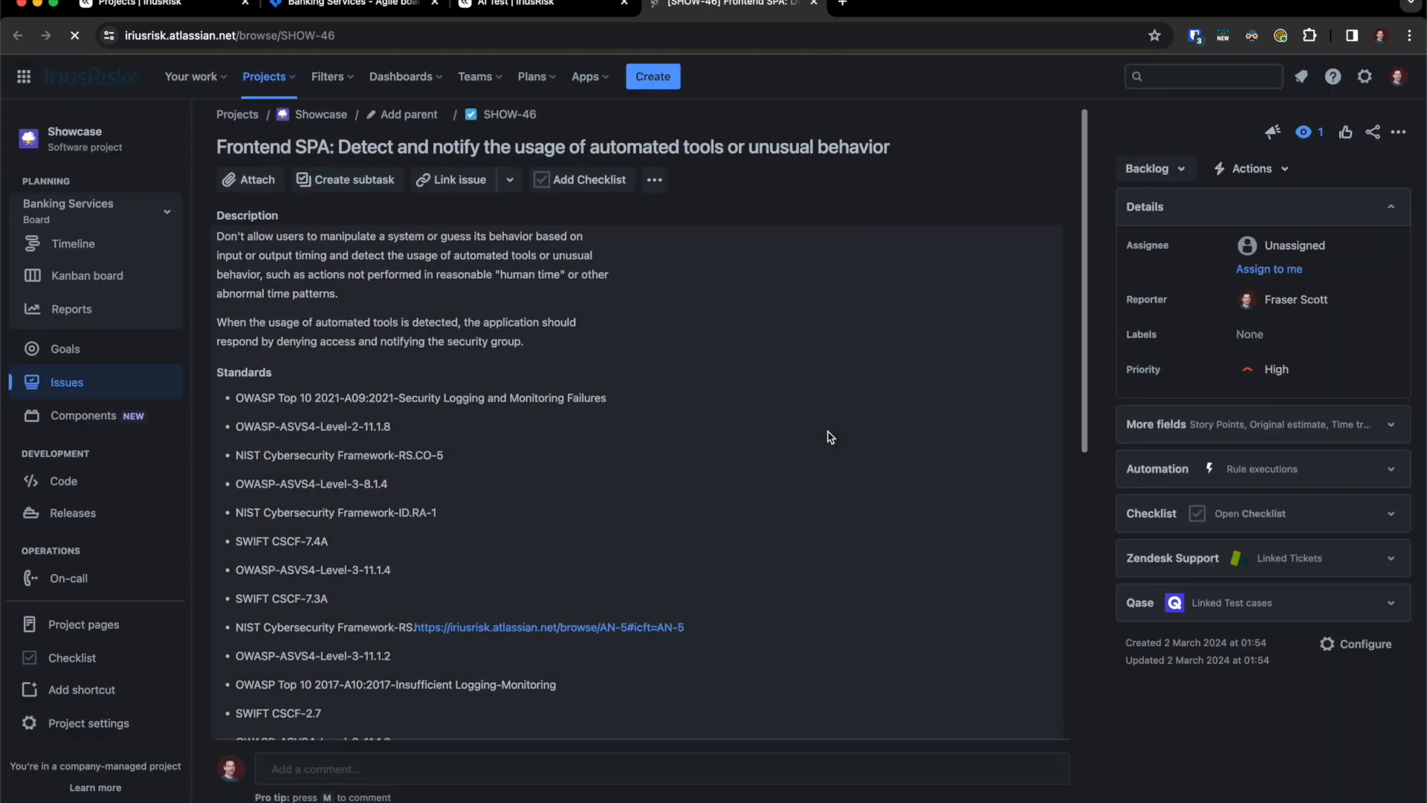